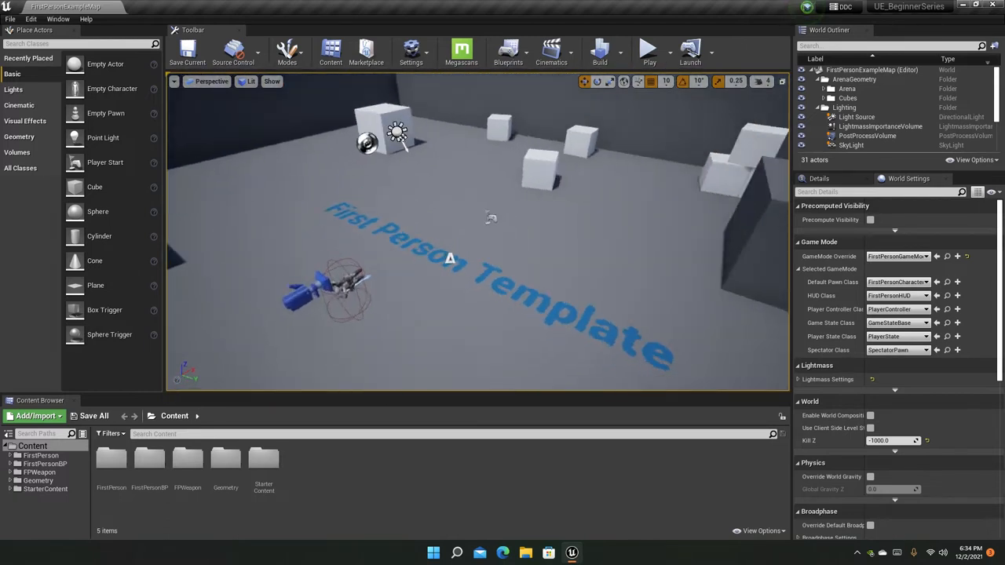
# - Orbit the perspective view around the arena to finish on a high overview of the level
pyautogui.moveTo(471, 235); pyautogui.dragTo(565, 204)
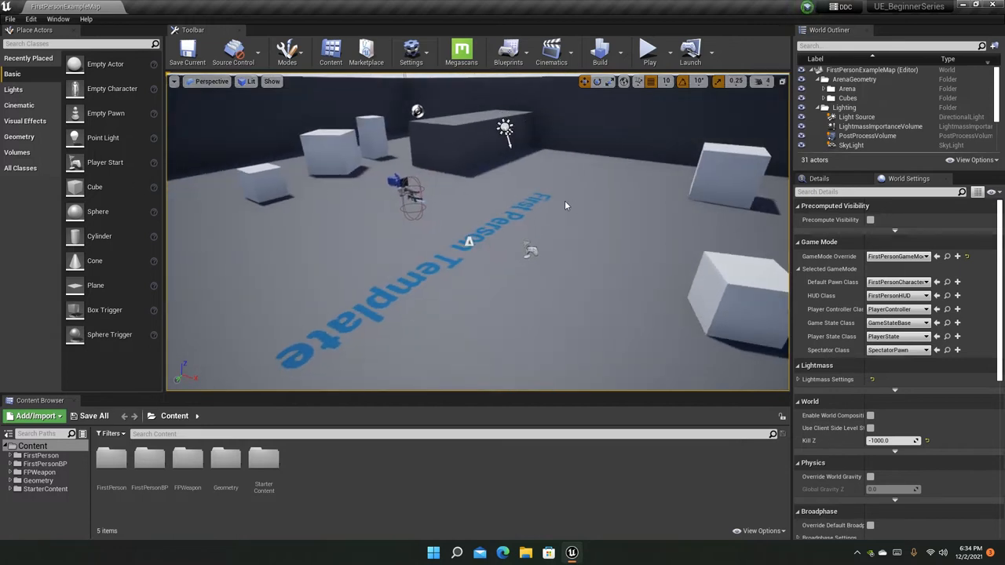
pyautogui.moveTo(528, 201)
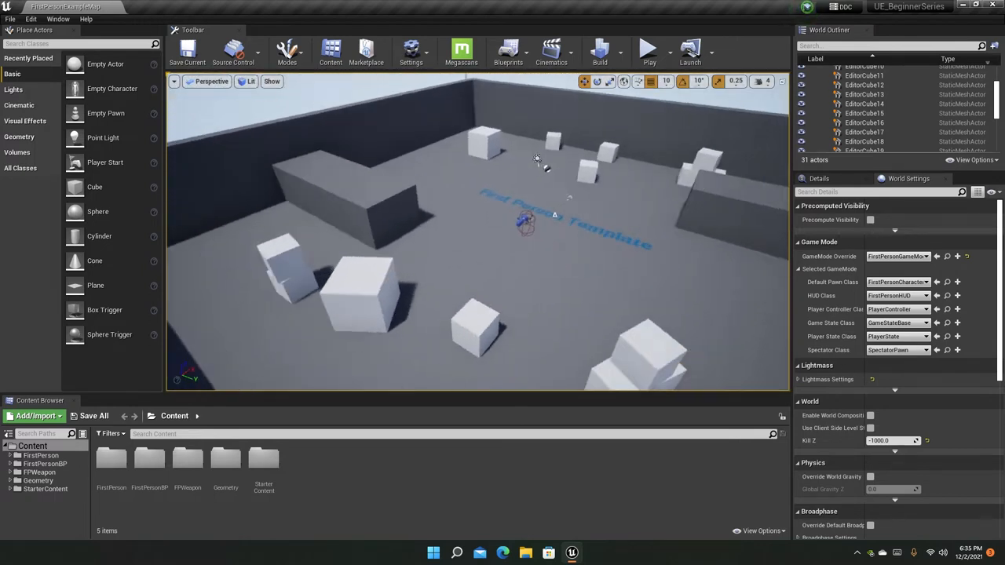
# - Swing the camera around to face back down at the First Person Template floor text
pyautogui.moveTo(538, 236); pyautogui.dragTo(495, 314)
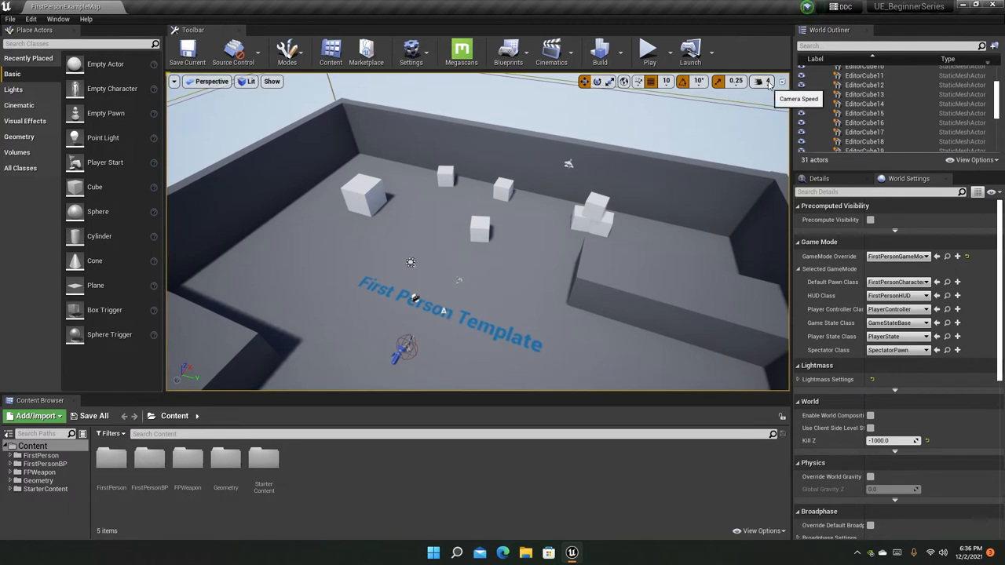
# - Fly the camera far back and up until the whole walled arena is visible from outside
pyautogui.click(766, 82)
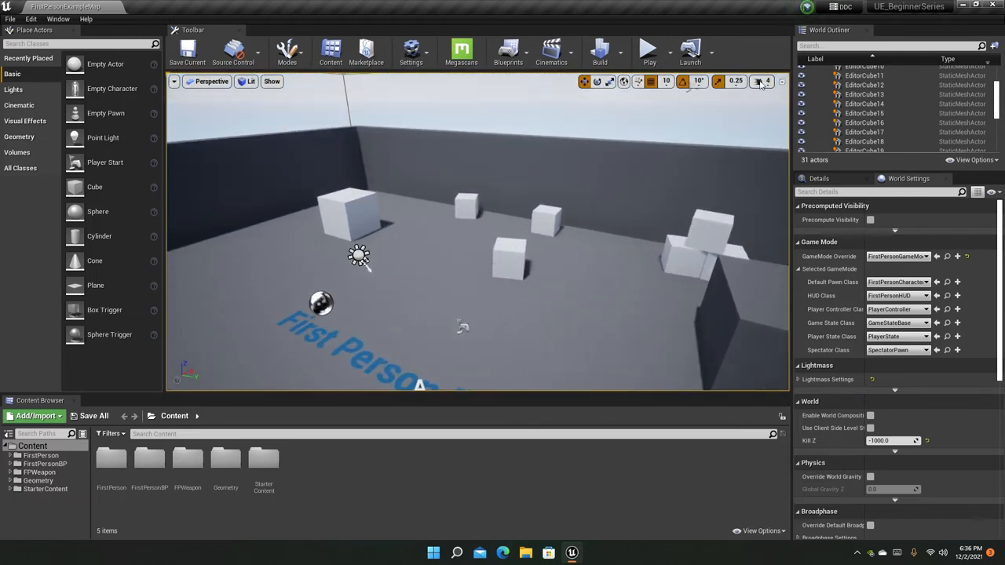
pyautogui.click(762, 82)
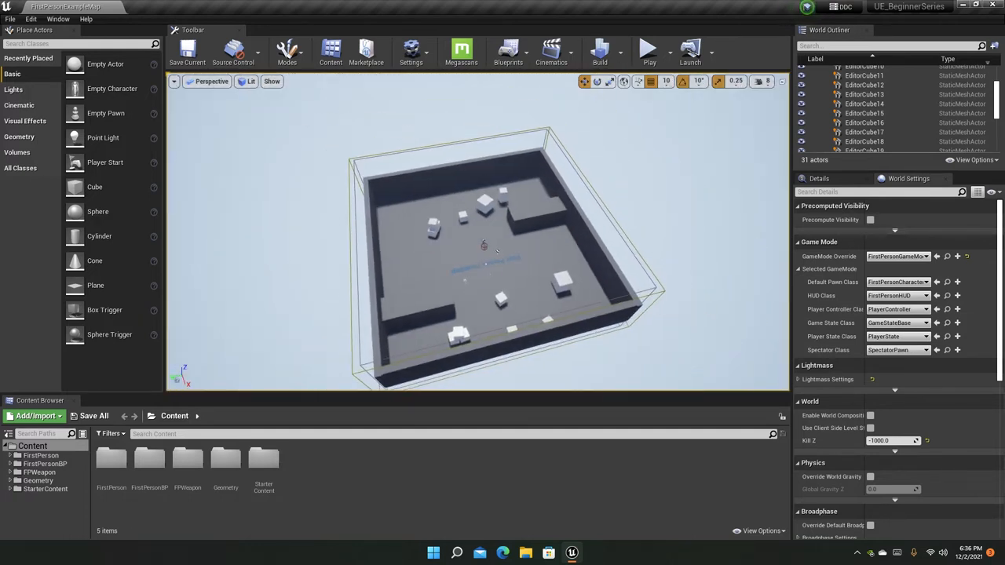
# - Set Camera Speed Scalar to 150.0 and lower the base Camera Speed slider
pyautogui.click(764, 82)
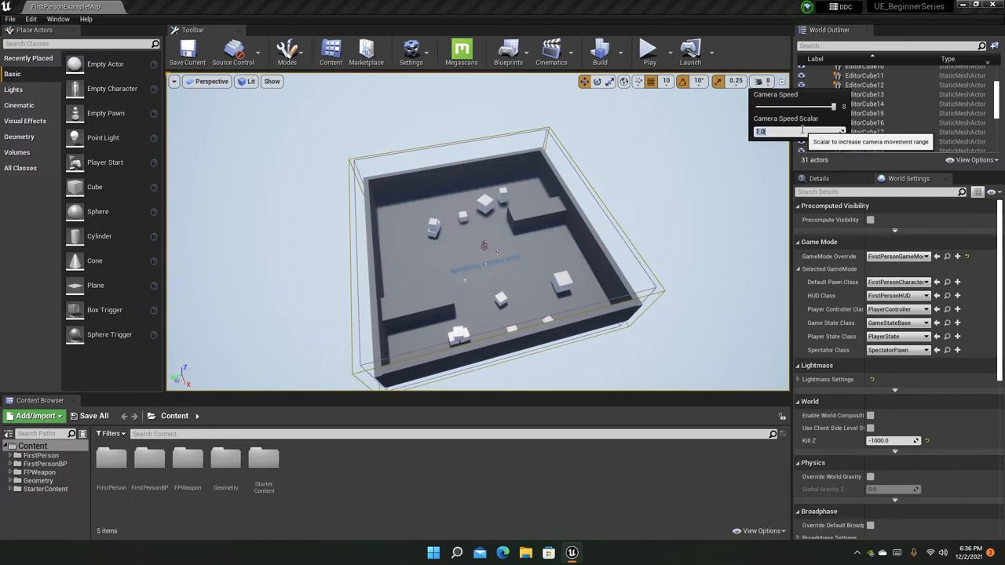
pyautogui.write('150.0')
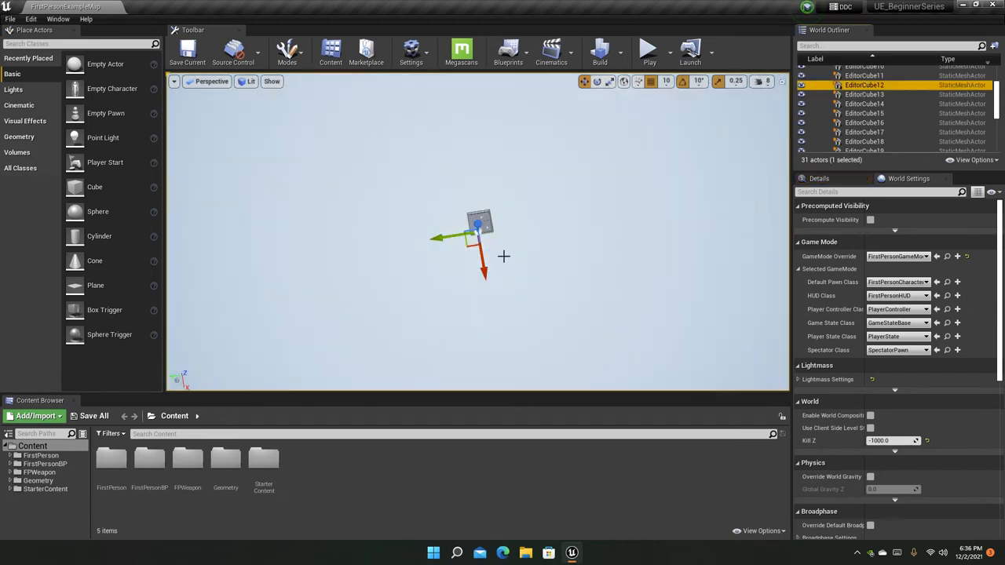
pyautogui.click(763, 82)
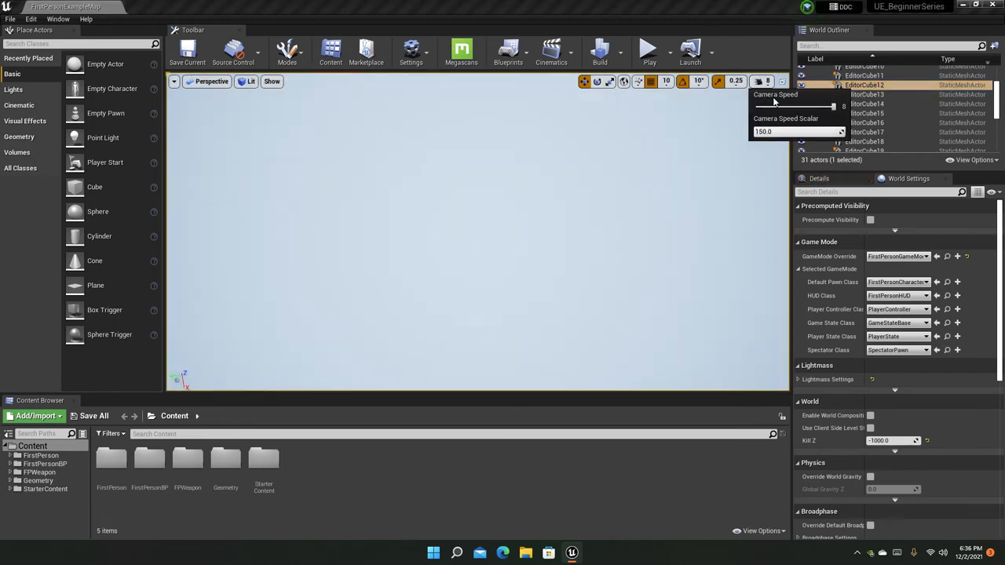
pyautogui.moveTo(814, 107); pyautogui.dragTo(789, 107)
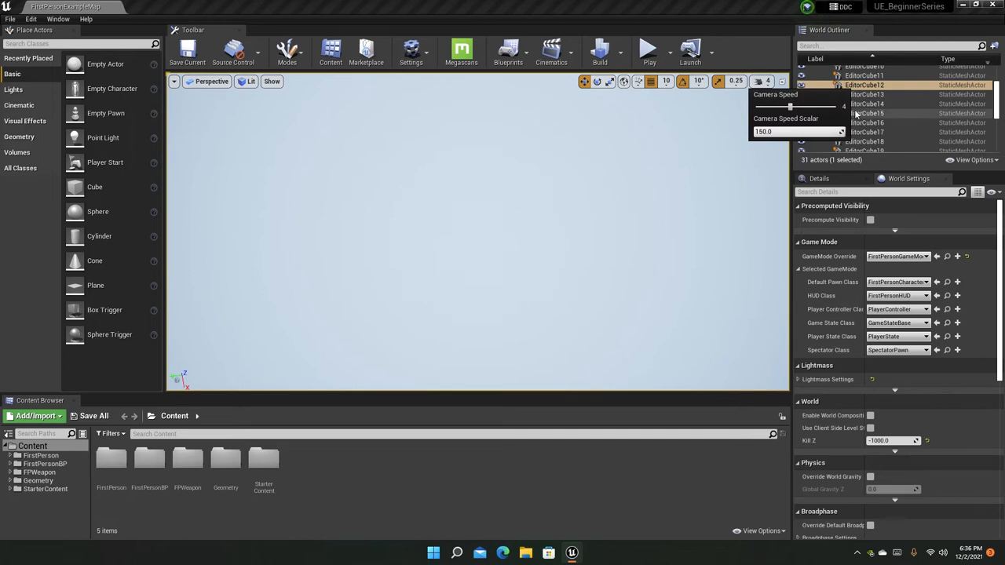